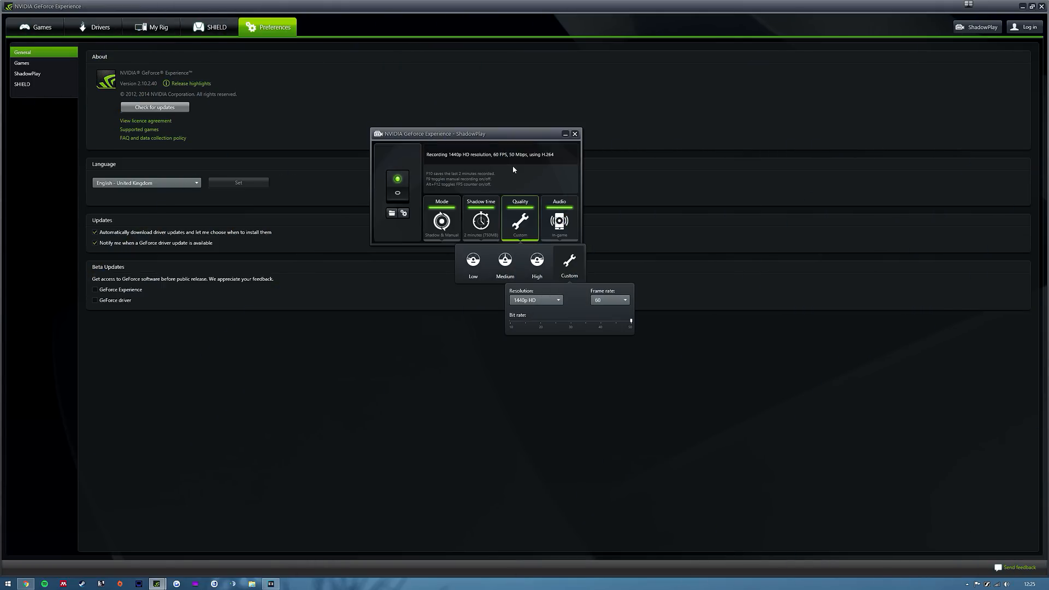
mouse_move(625, 332)
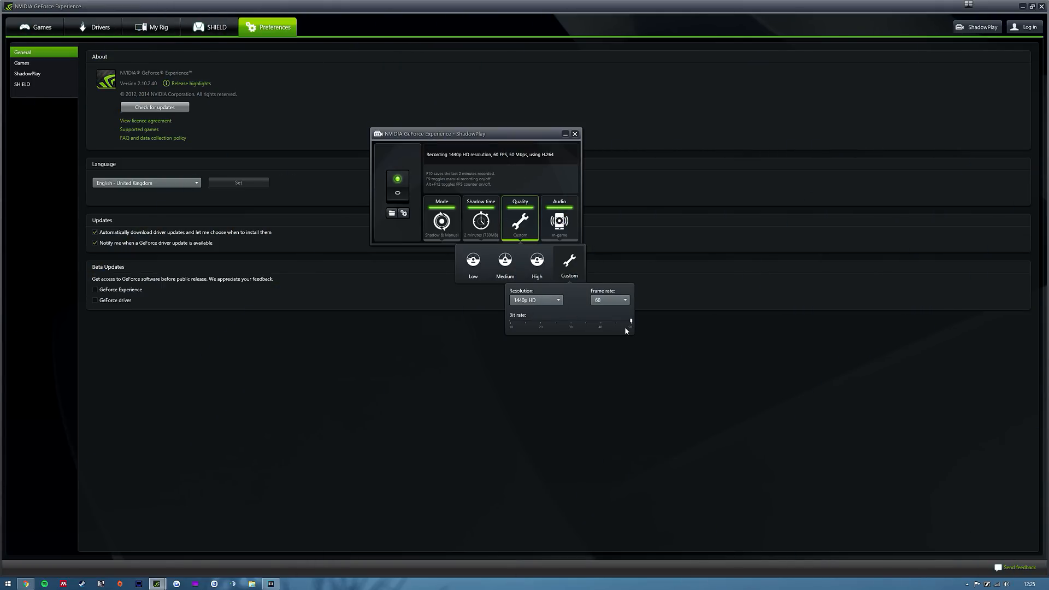
Keep the 1440p template and apply Best full-resolution rendering quality in Project Properties.
click(471, 113)
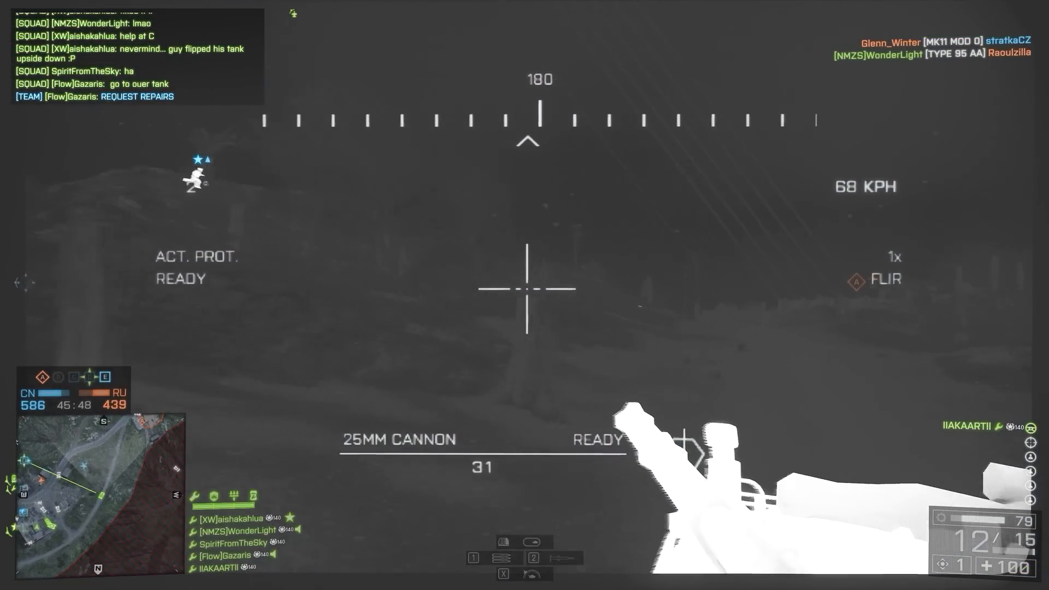
click(525, 289)
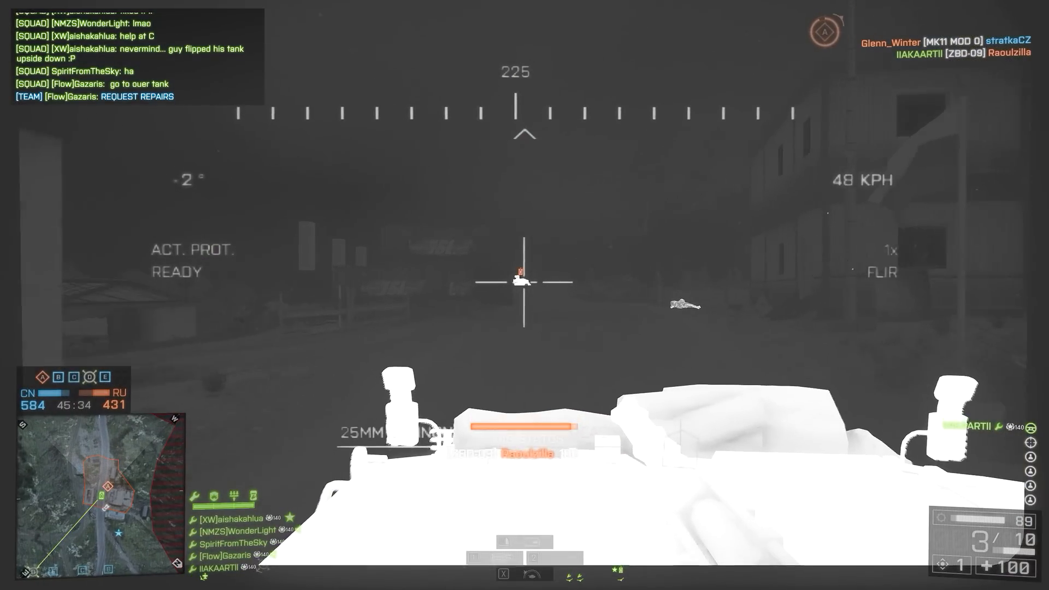
click(525, 289)
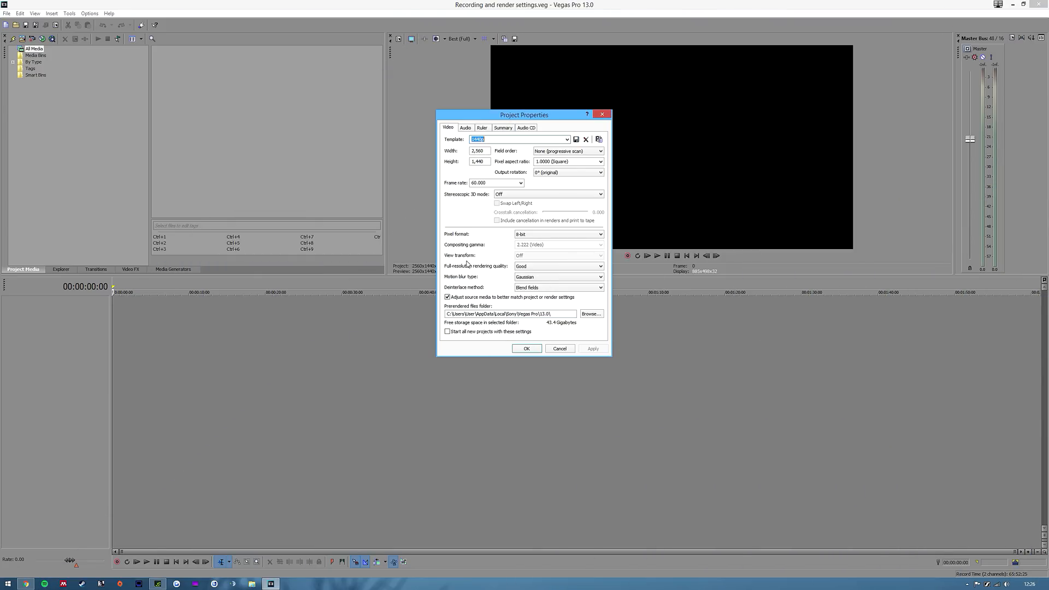
mouse_move(636, 123)
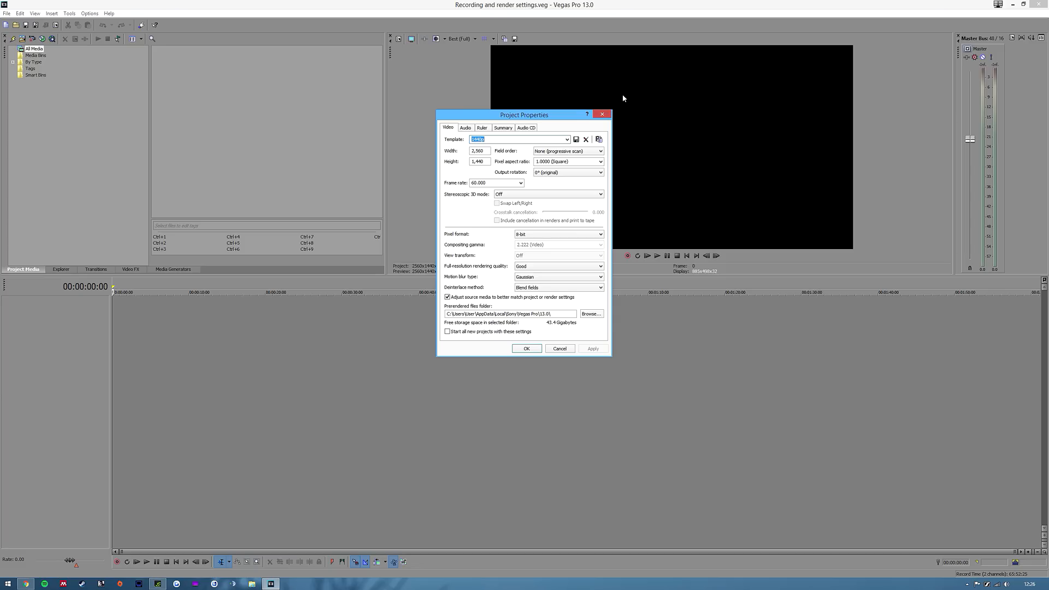
mouse_move(539, 275)
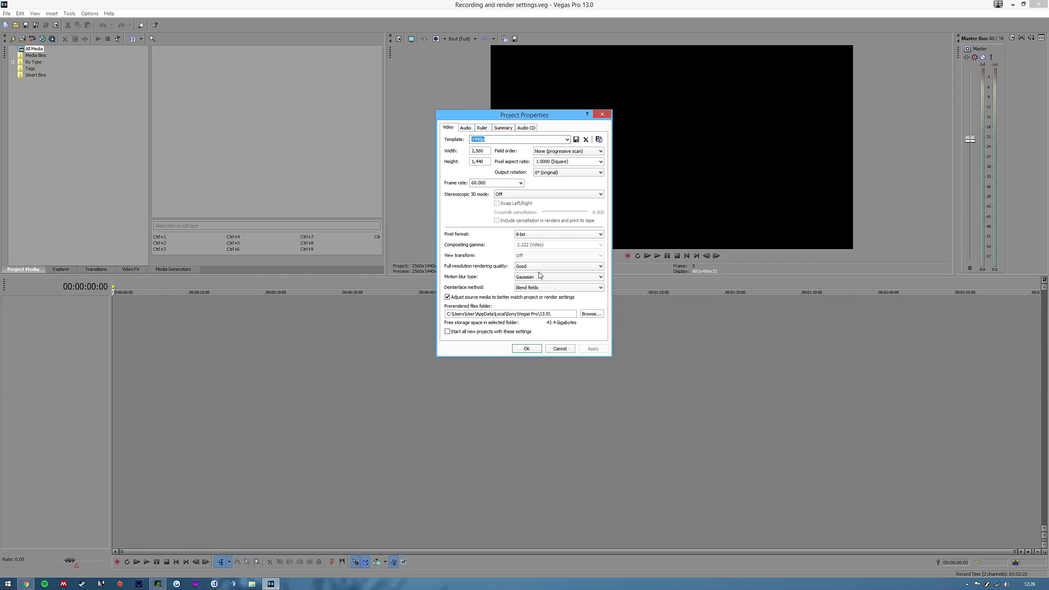
click(600, 267)
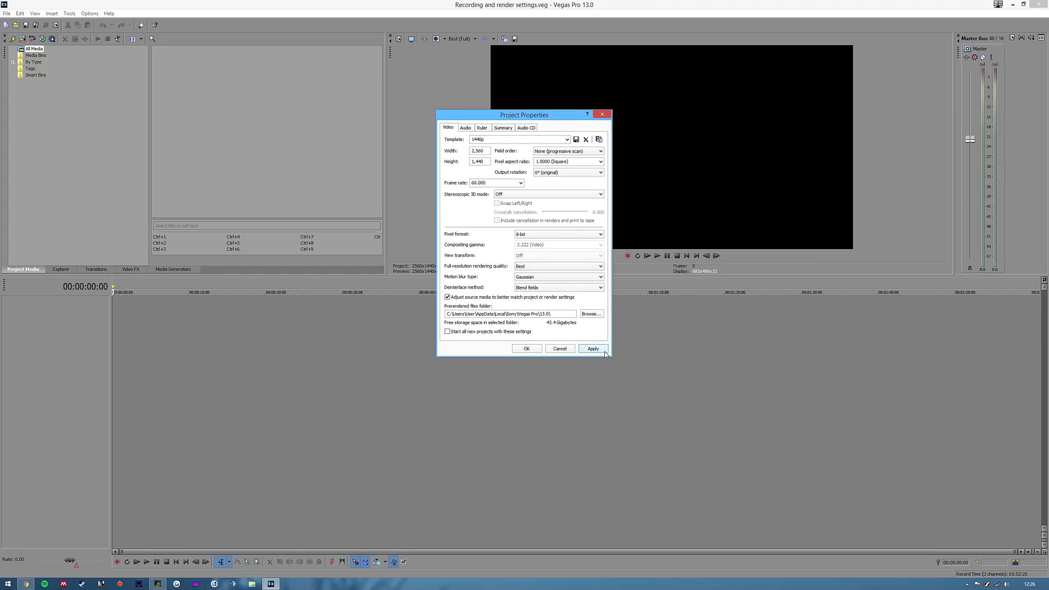
click(592, 349)
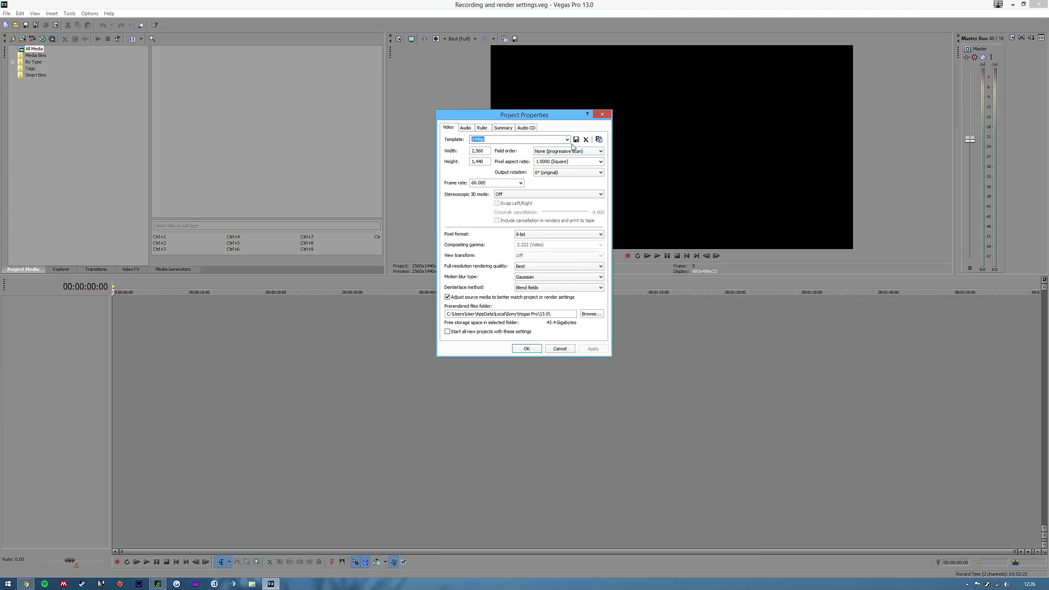
mouse_move(574, 146)
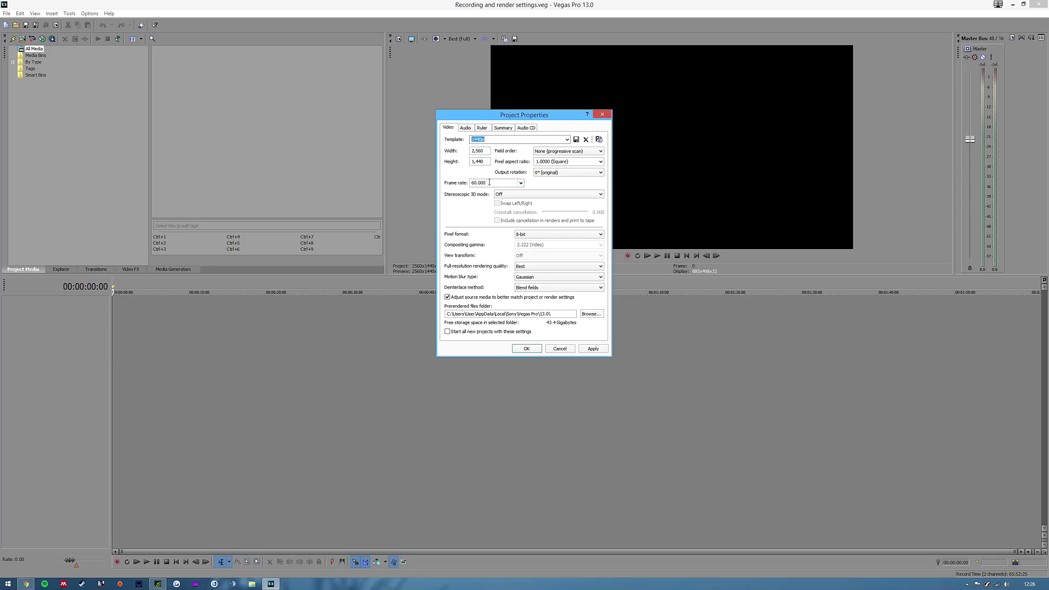
mouse_move(512, 251)
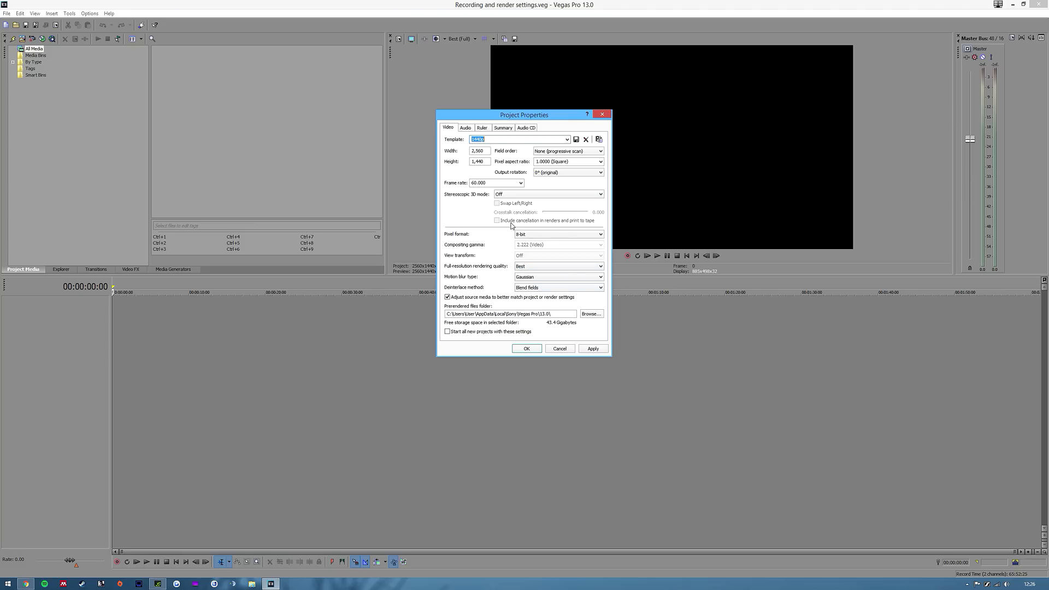
click(567, 139)
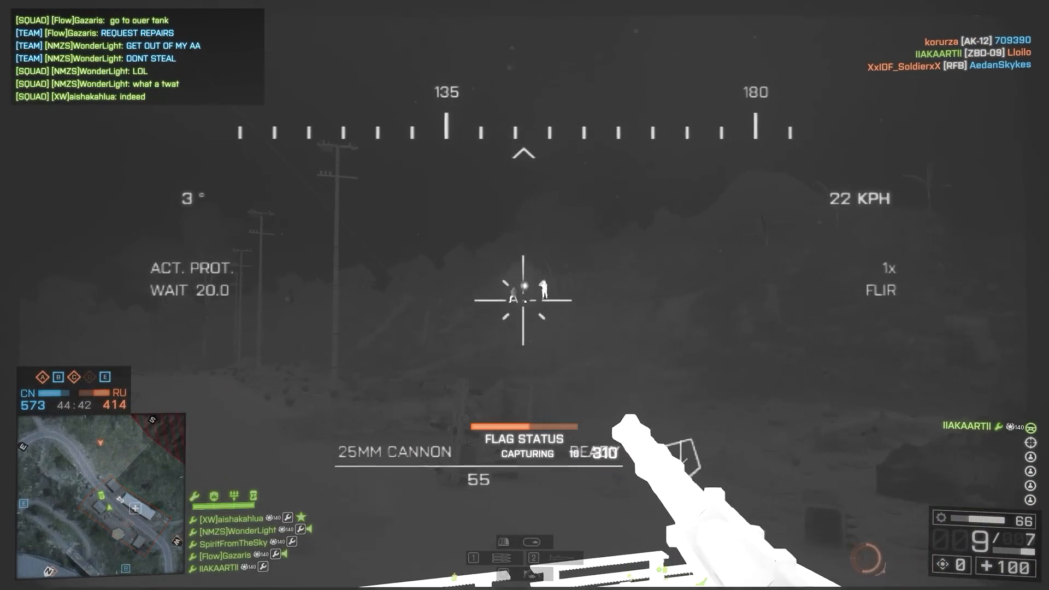
key(Tab)
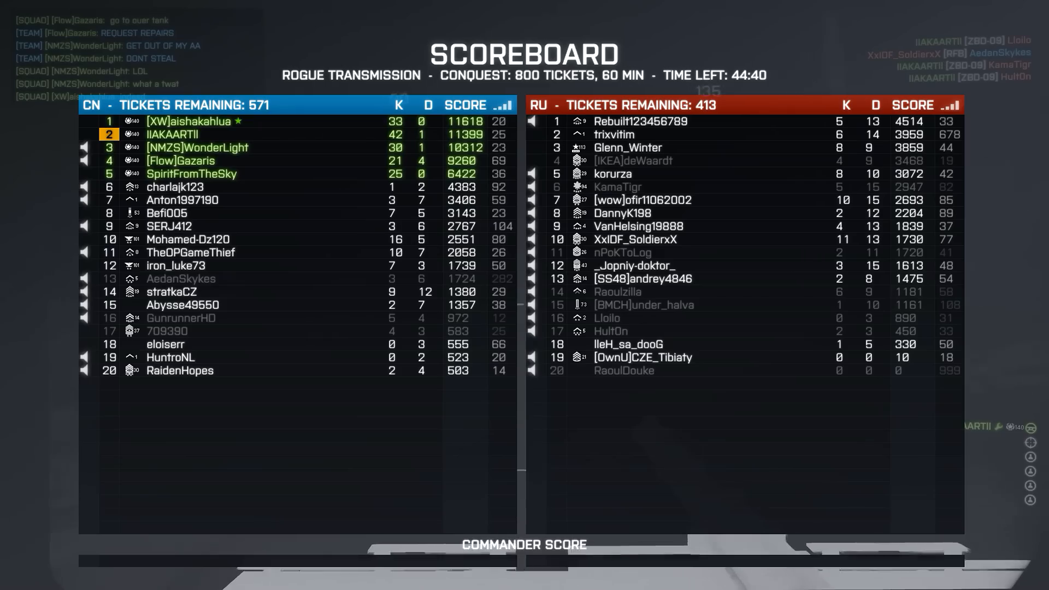
key(tab)
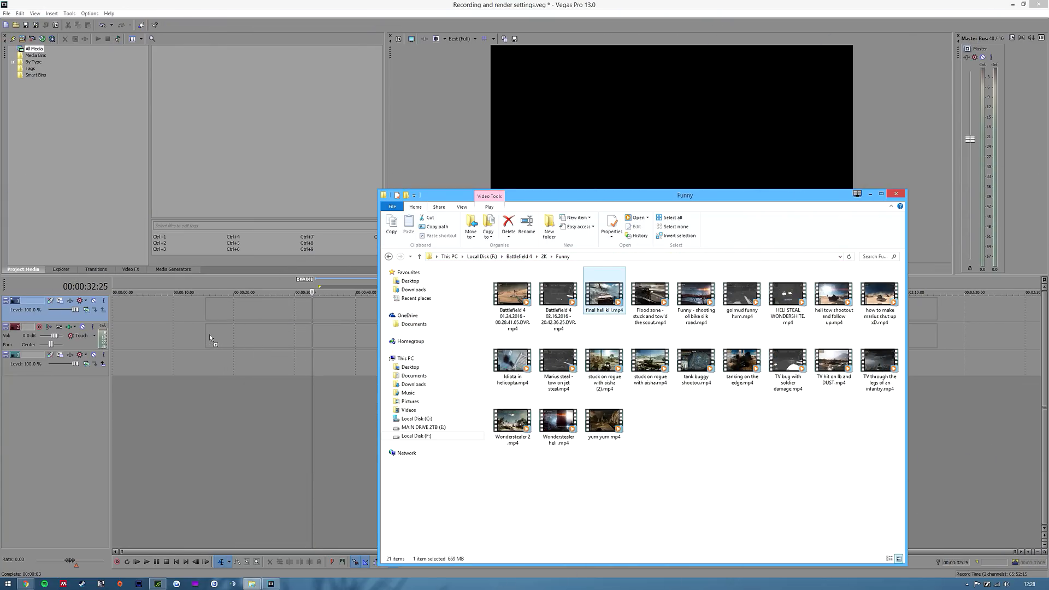
Place final heli kill.mp4 on the timeline and disable resample in its event properties.
drag(604, 293, 177, 64)
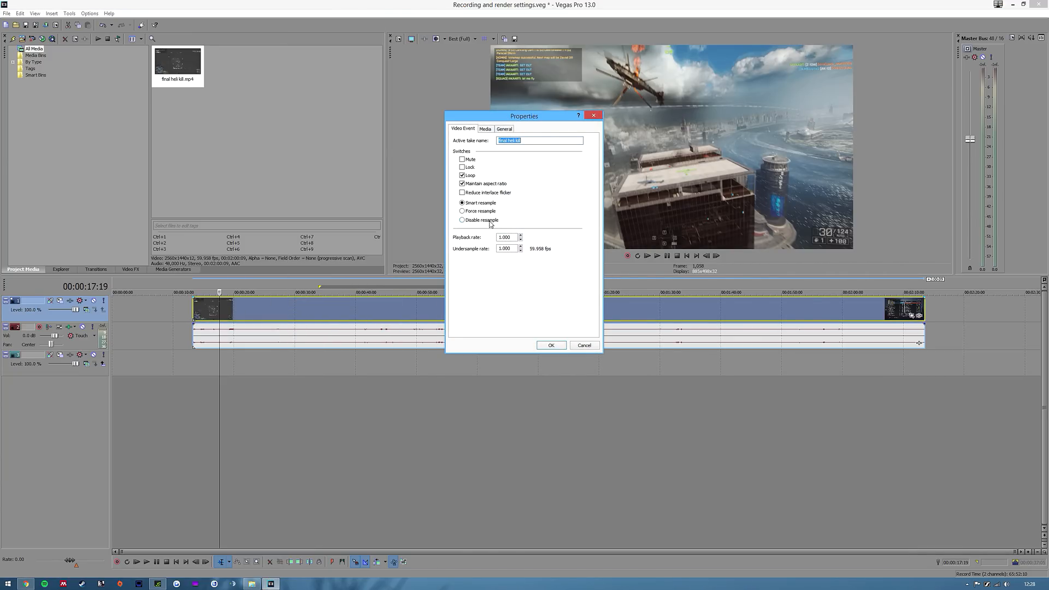
click(462, 219)
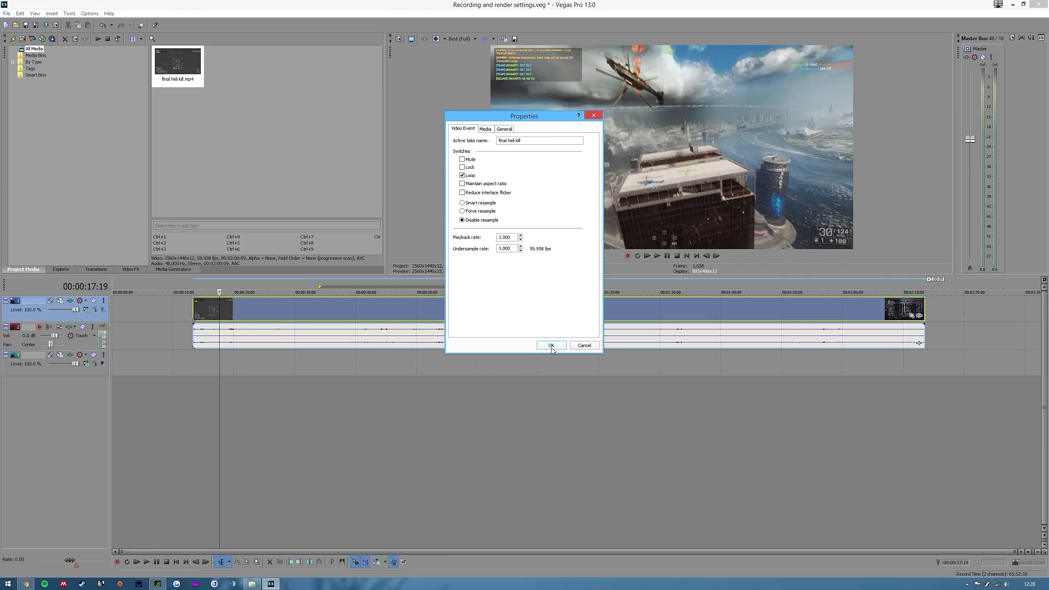
click(550, 346)
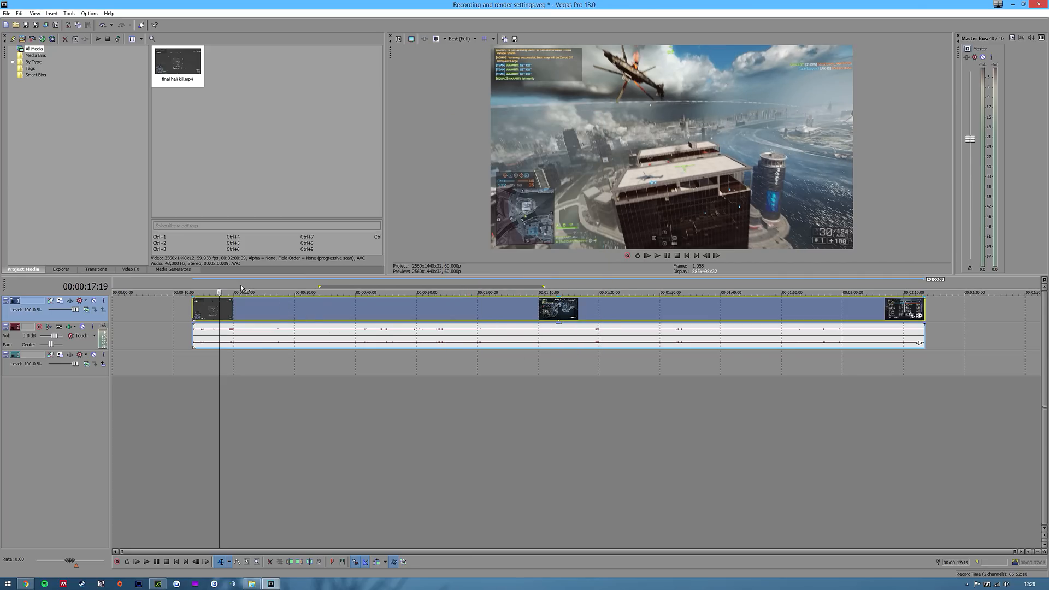
Split the heli kill event at the playhead and move the later part right to leave a gap.
right_click(214, 309)
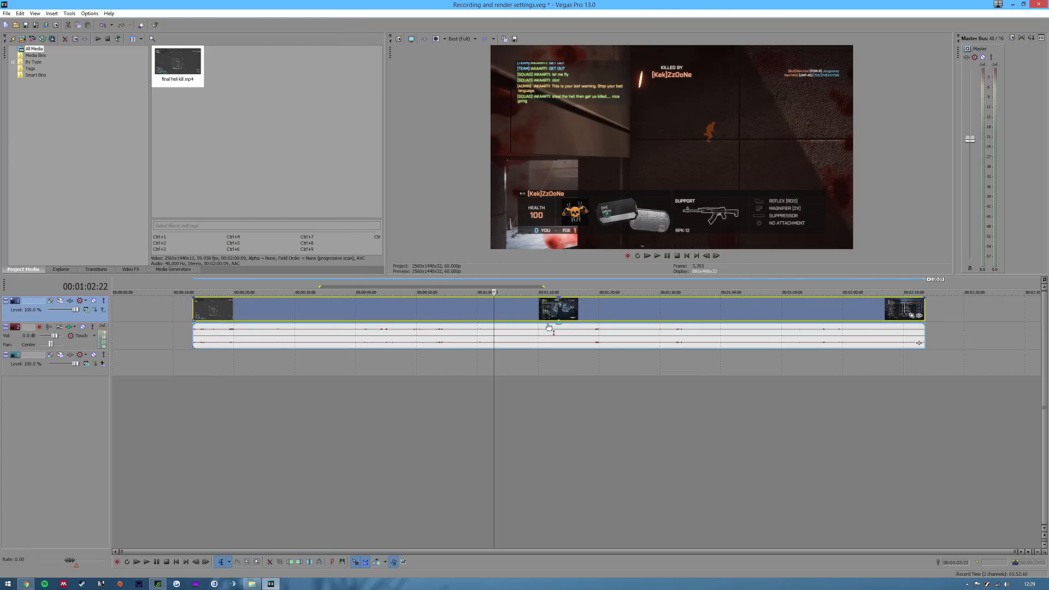
mouse_move(251, 562)
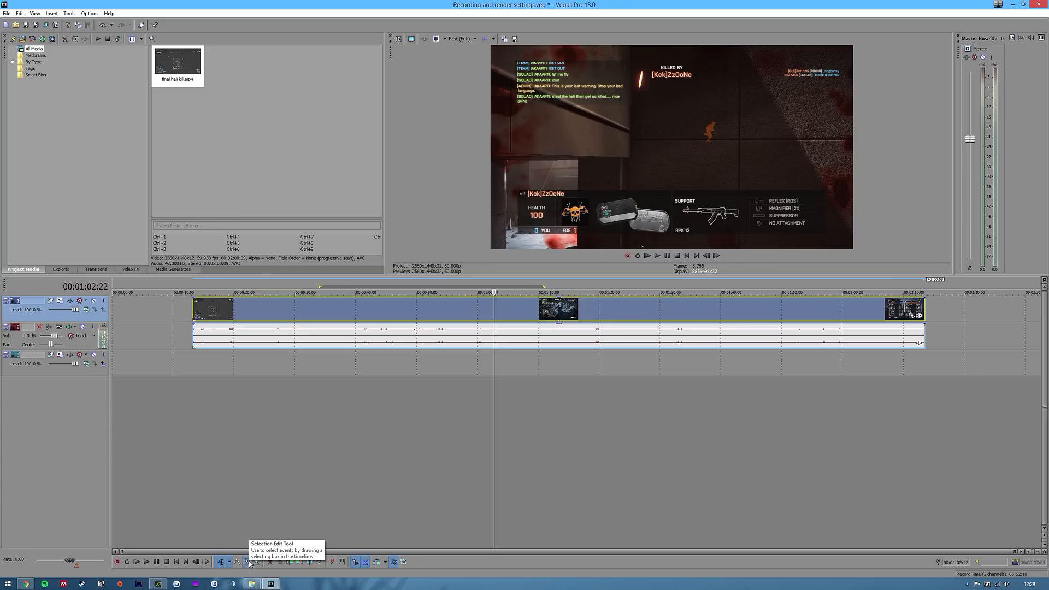
mouse_move(204, 395)
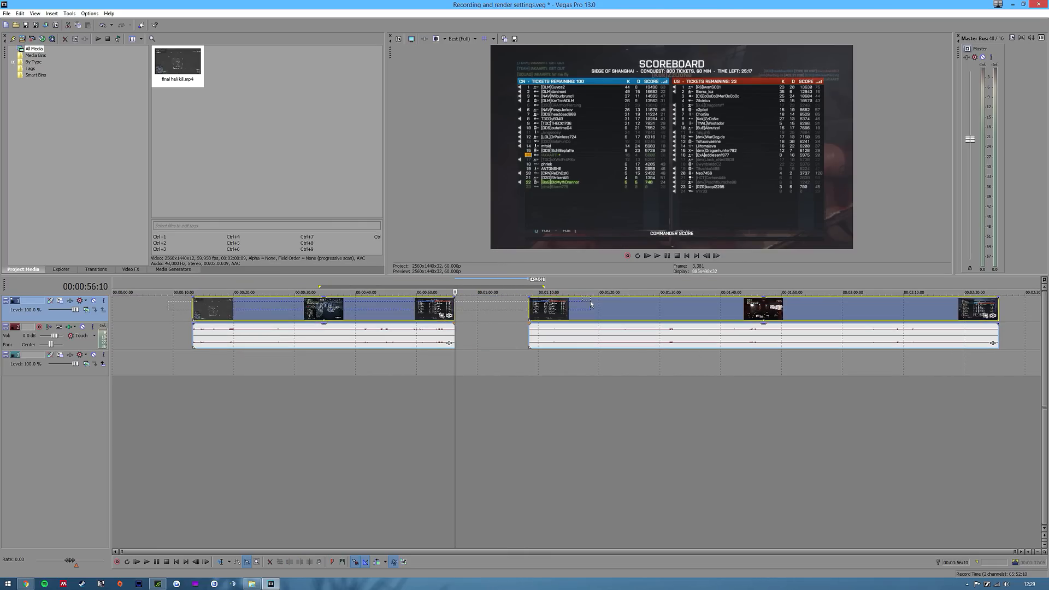
right_click(589, 305)
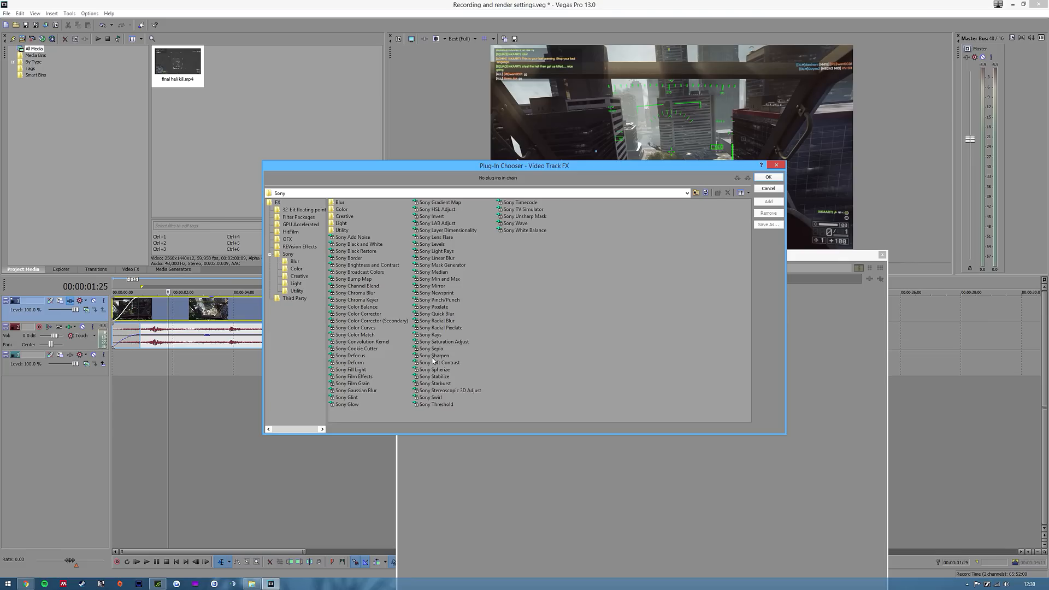
Add Sony Sharpen, then Magic Bullet Looks from Third Party, and confirm the track's effects chain.
click(434, 355)
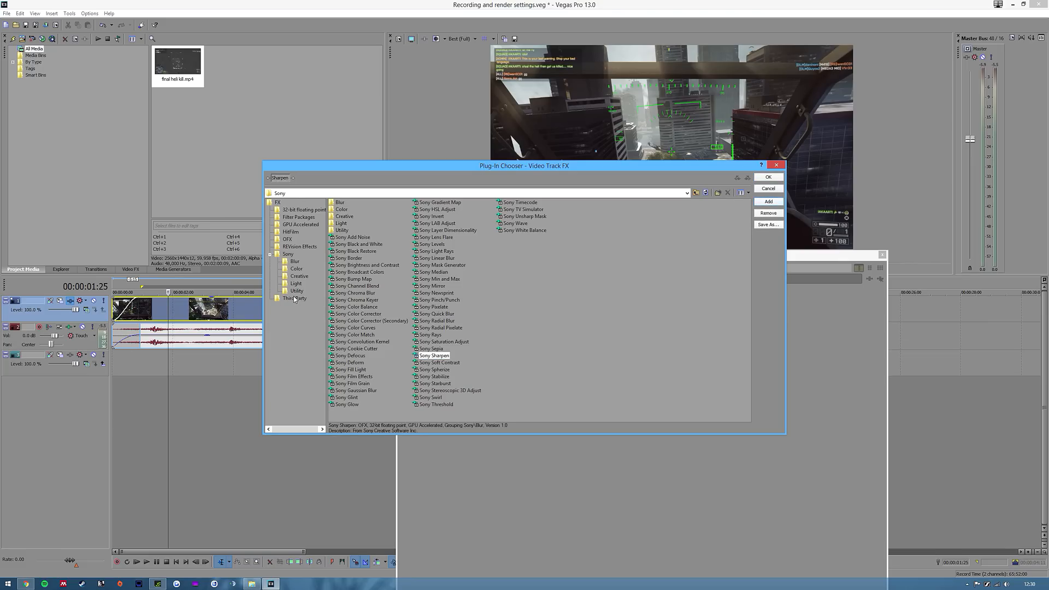
click(294, 297)
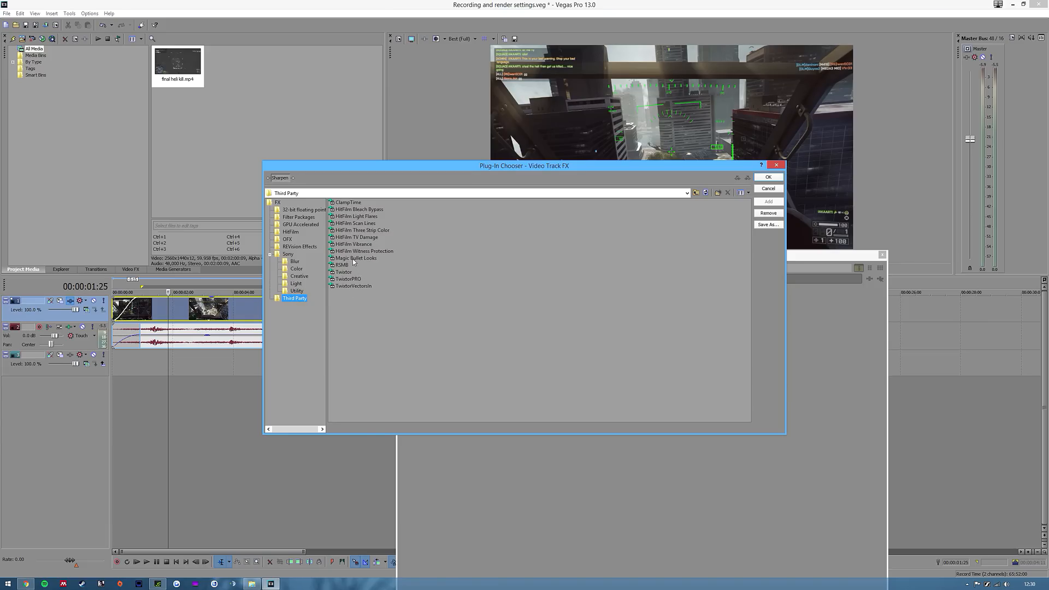
mouse_move(368, 266)
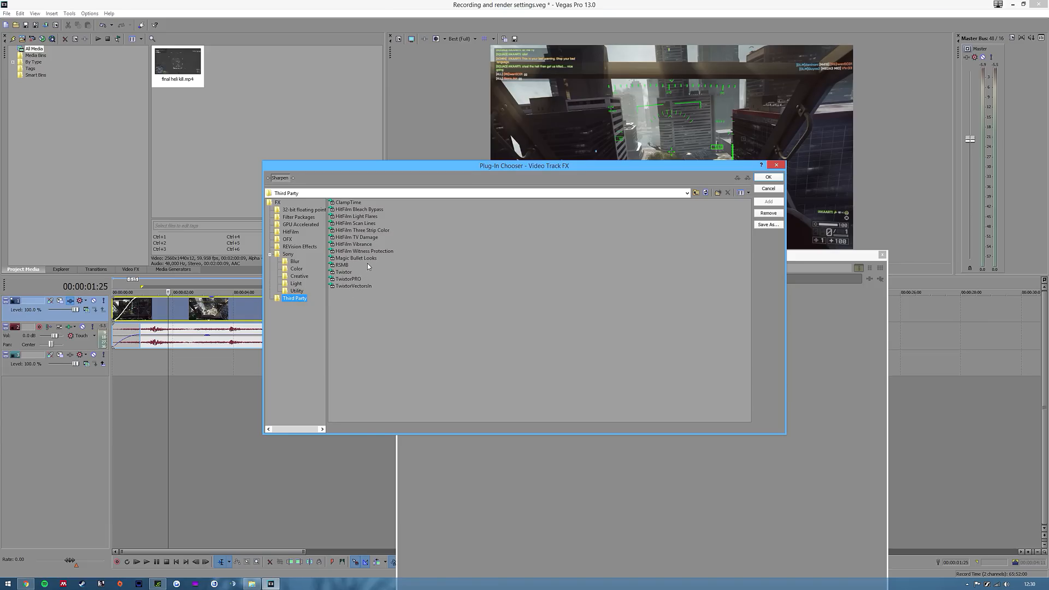
click(357, 258)
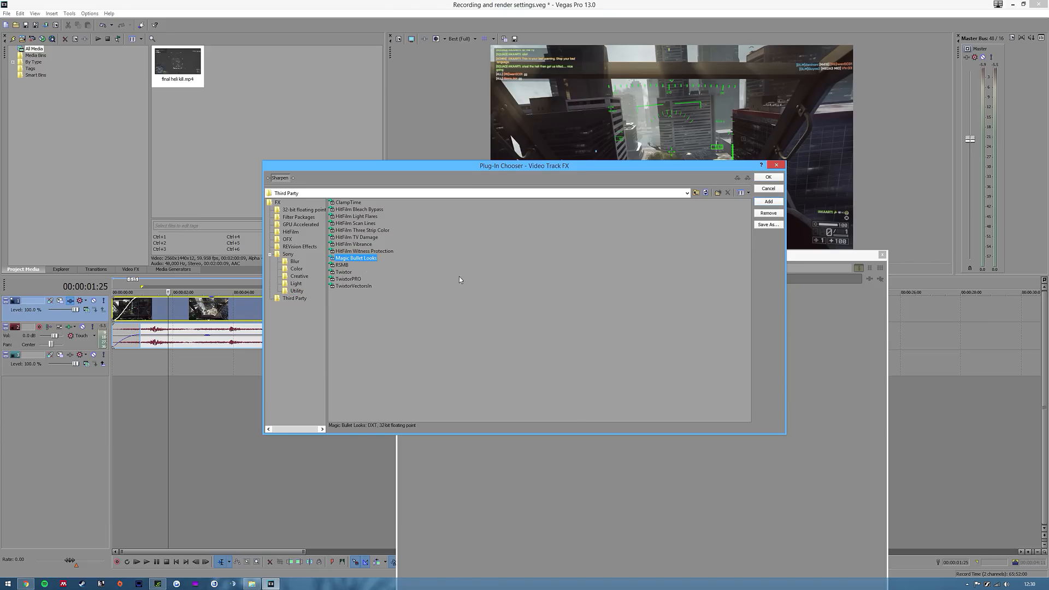
mouse_move(380, 318)
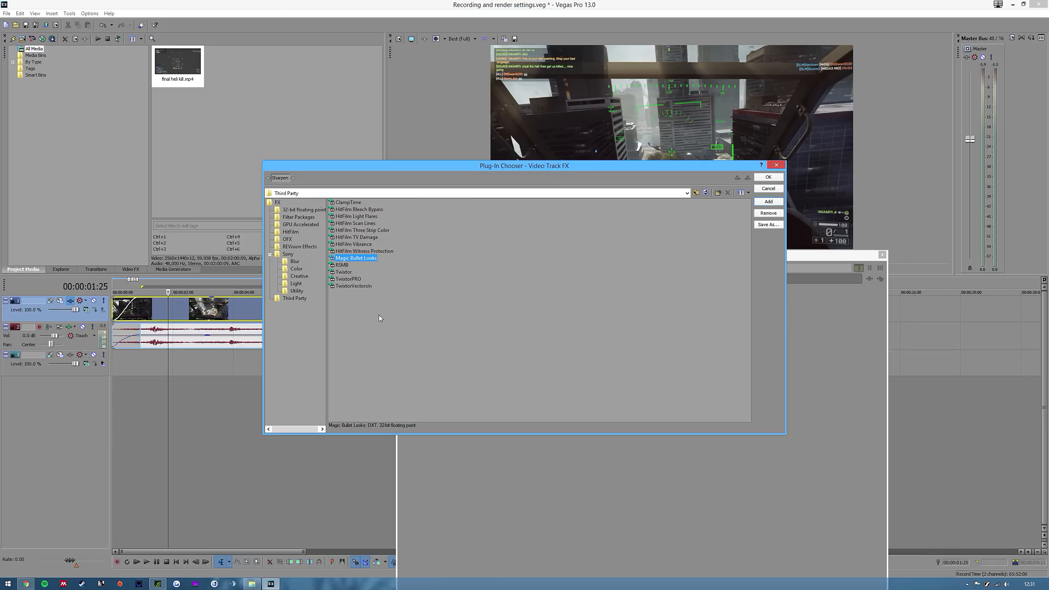
mouse_move(507, 75)
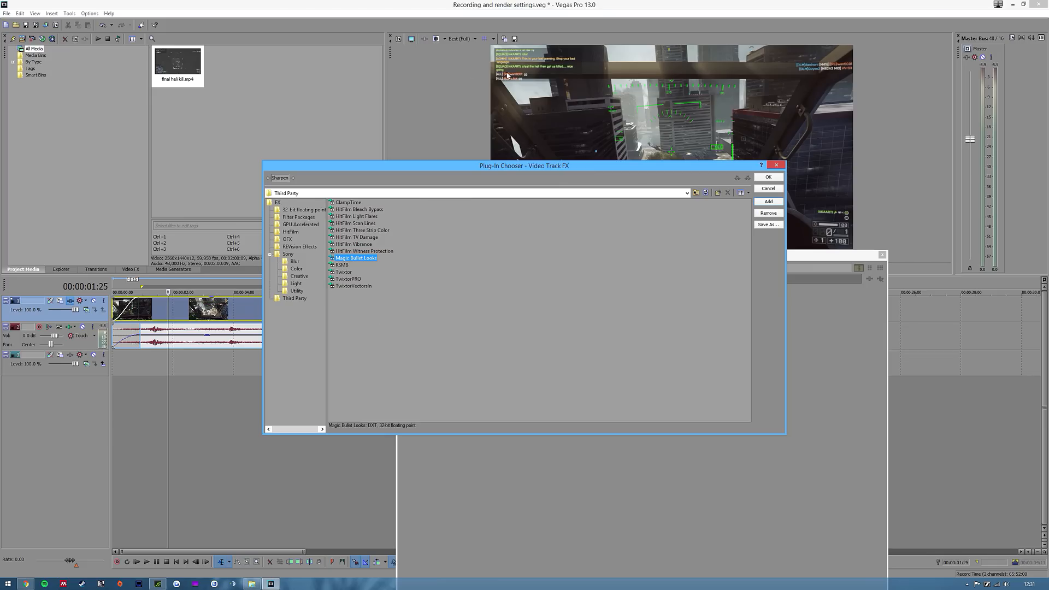
click(768, 201)
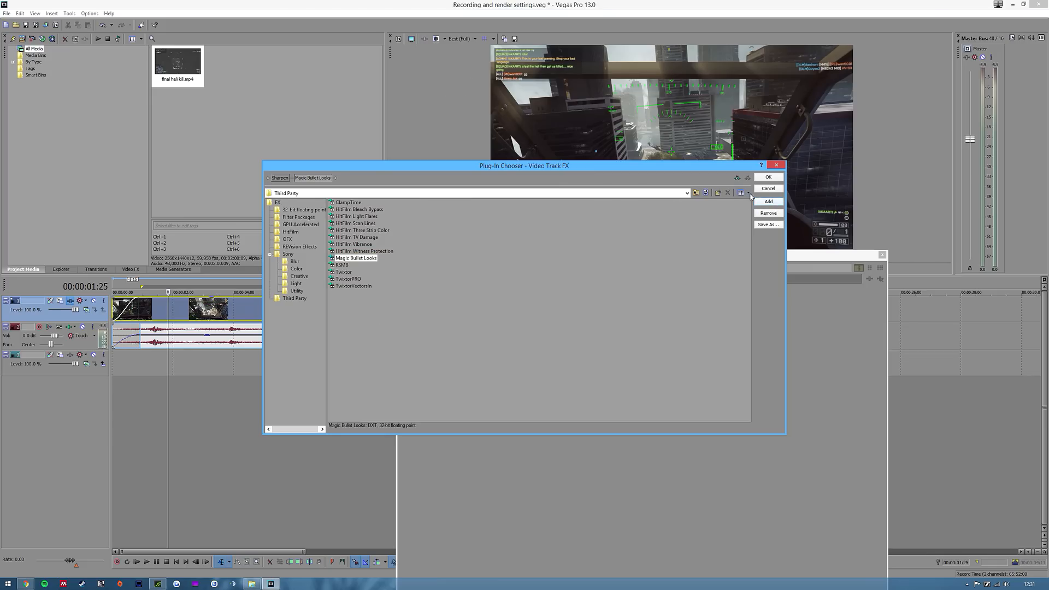
click(768, 188)
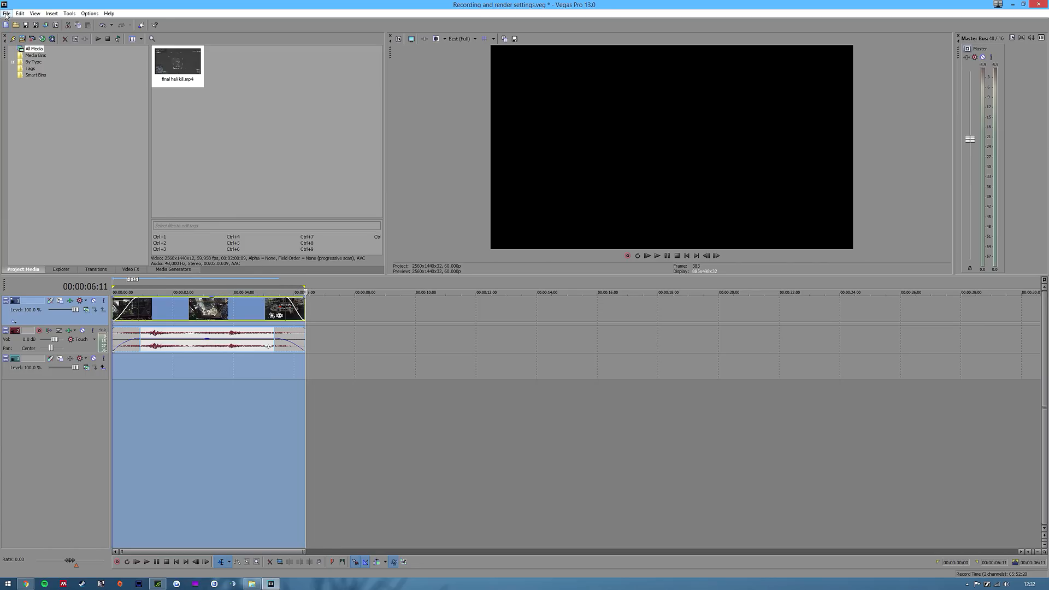
Save the project and choose the 2K TEST MainConcept AVC/AAC template in Render As.
click(6, 13)
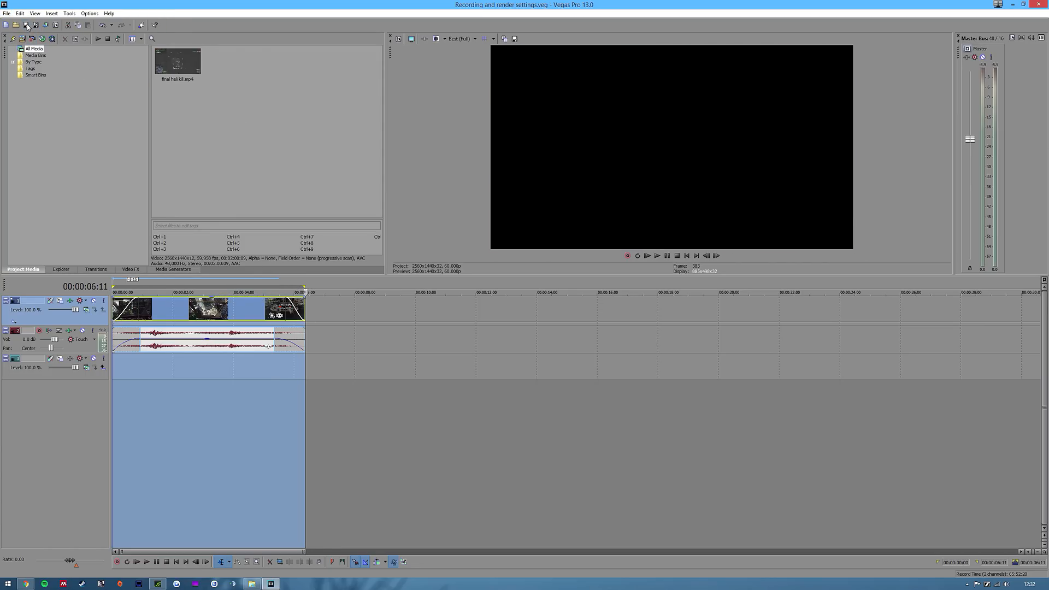
click(6, 13)
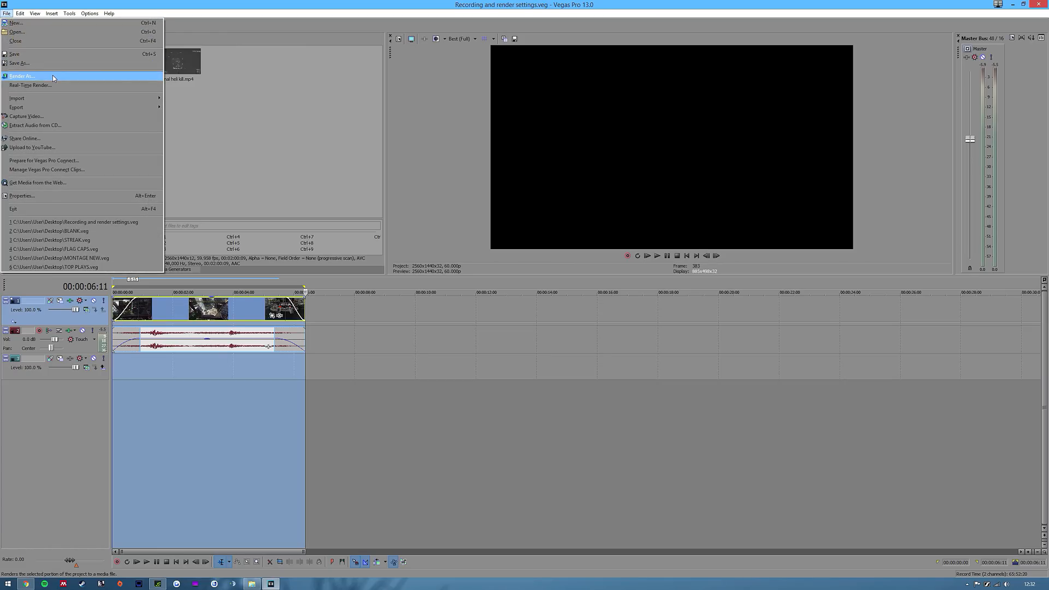
click(21, 75)
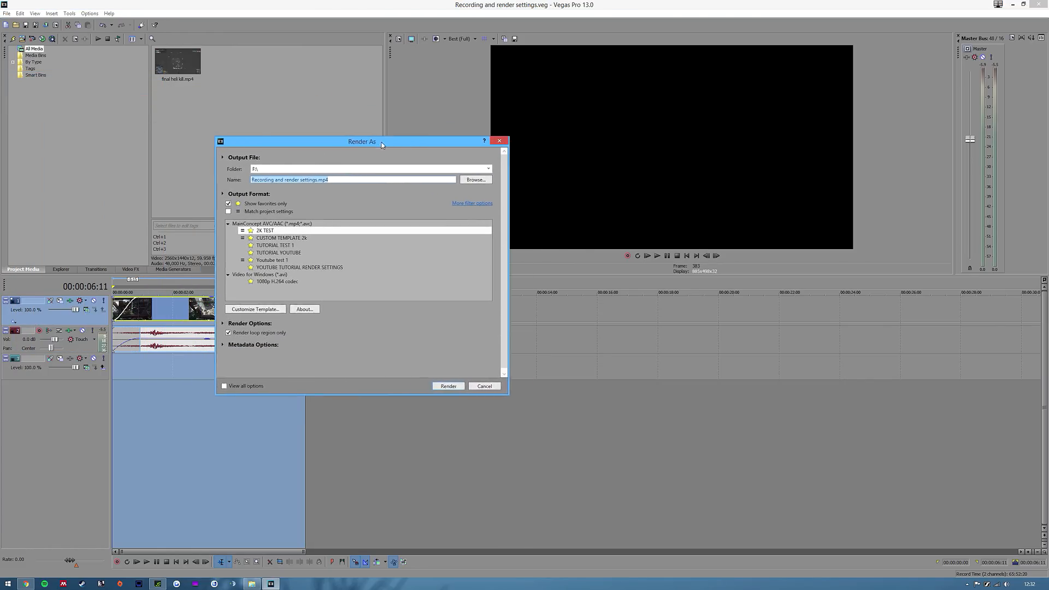
drag(361, 141, 441, 150)
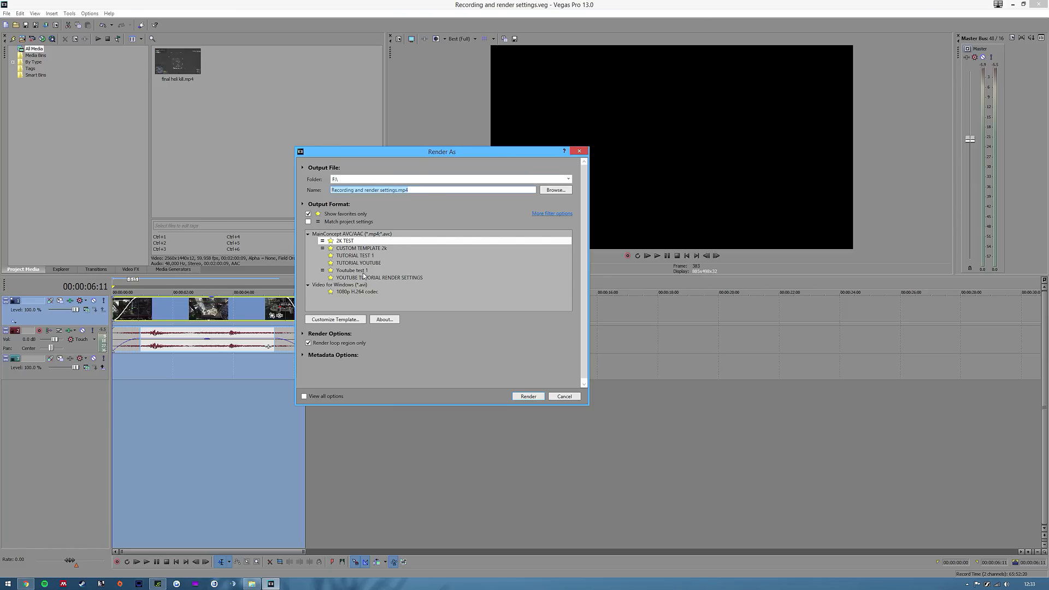
click(347, 238)
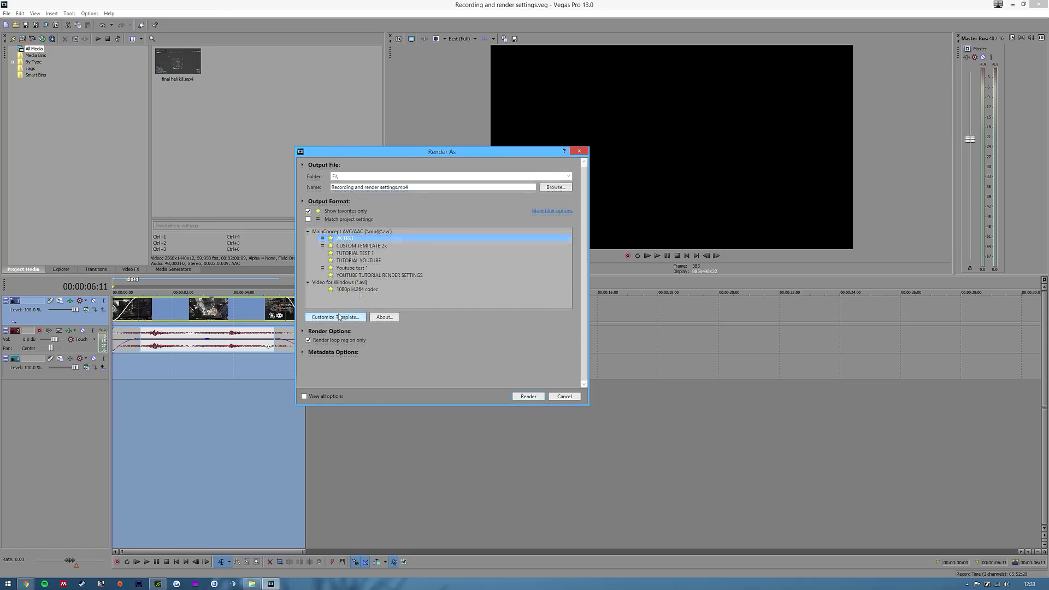
click(335, 317)
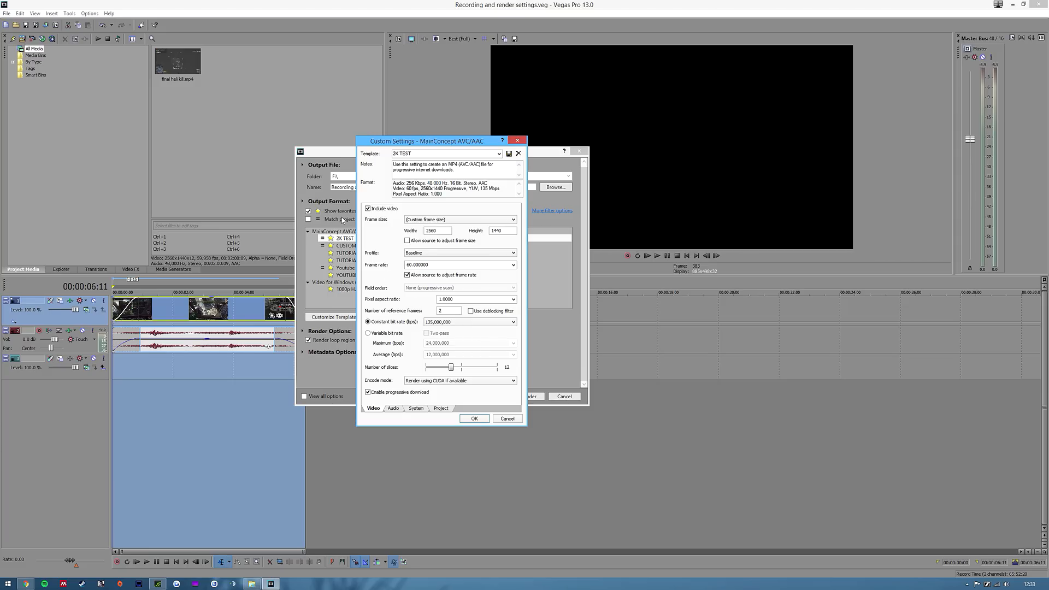
mouse_move(400, 334)
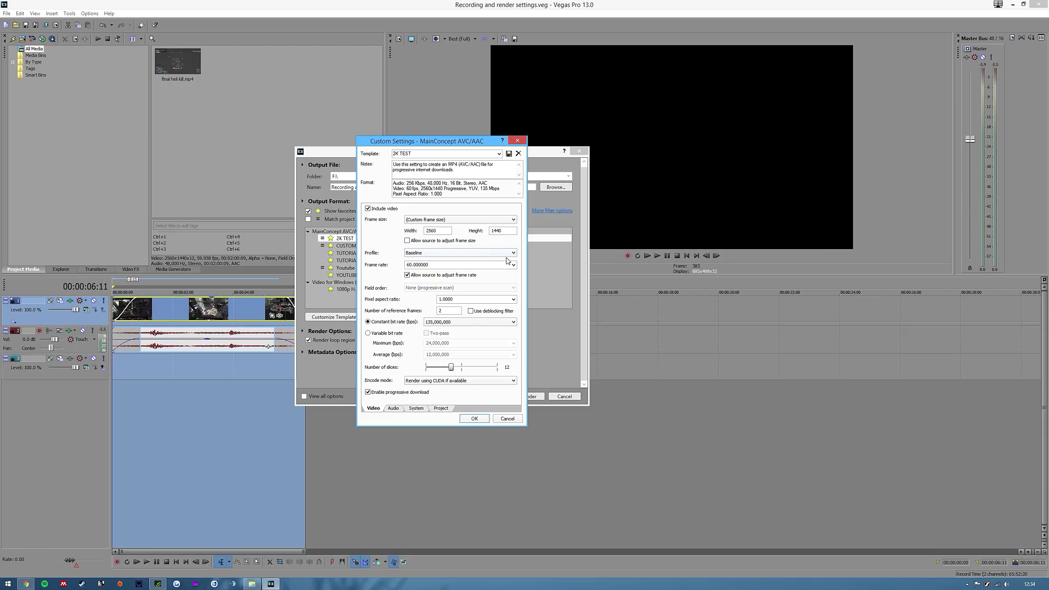
mouse_move(466, 283)
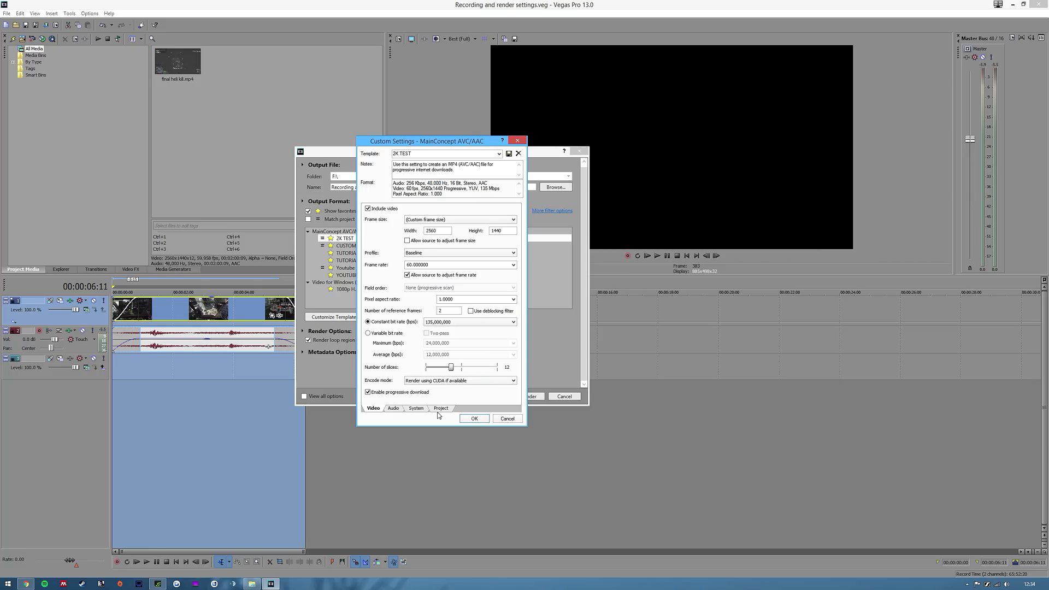
click(440, 408)
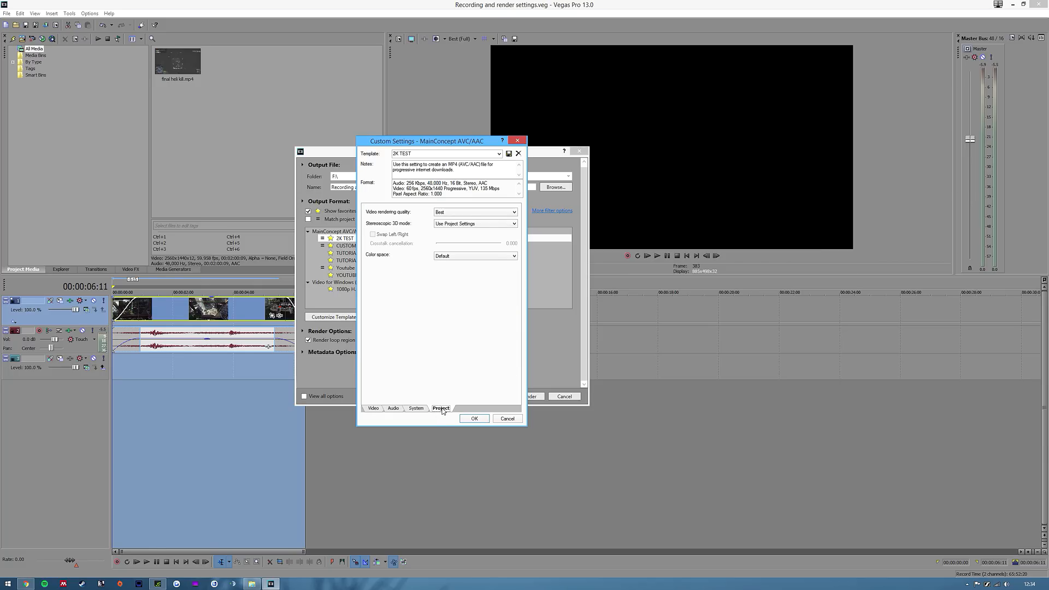
click(415, 407)
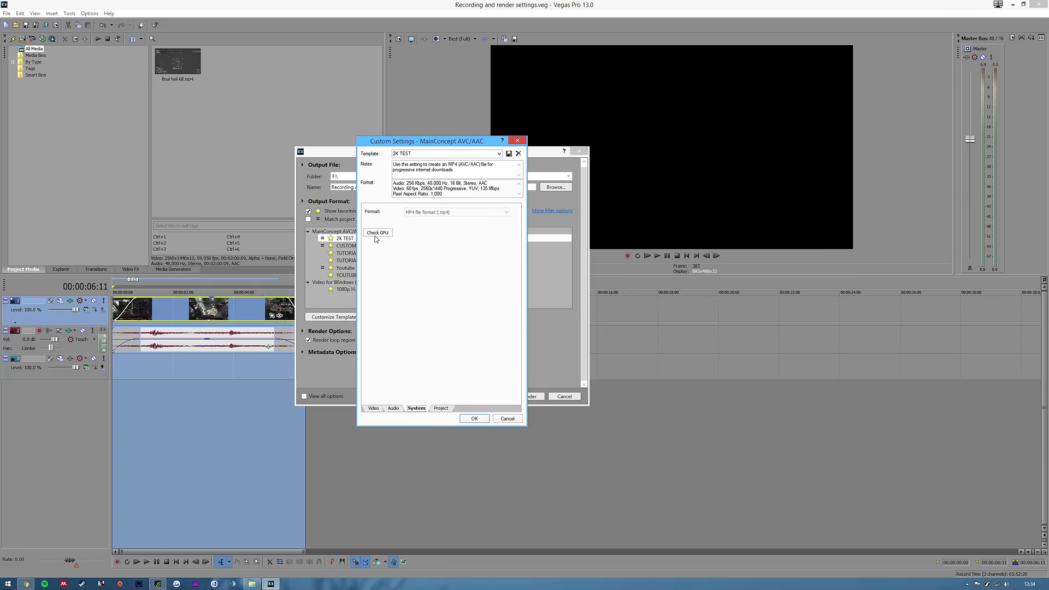
click(377, 232)
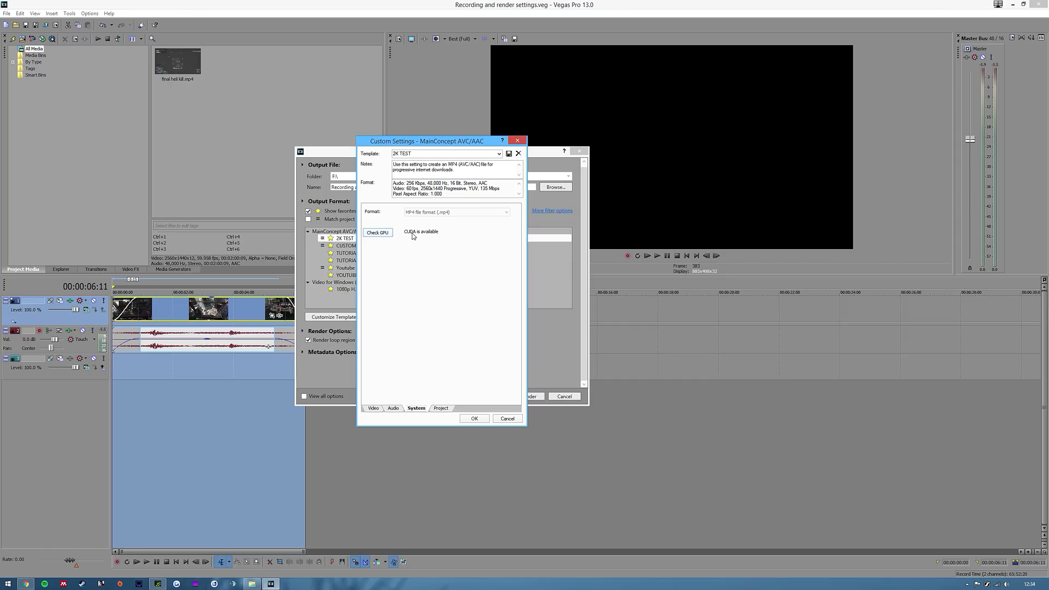
click(394, 408)
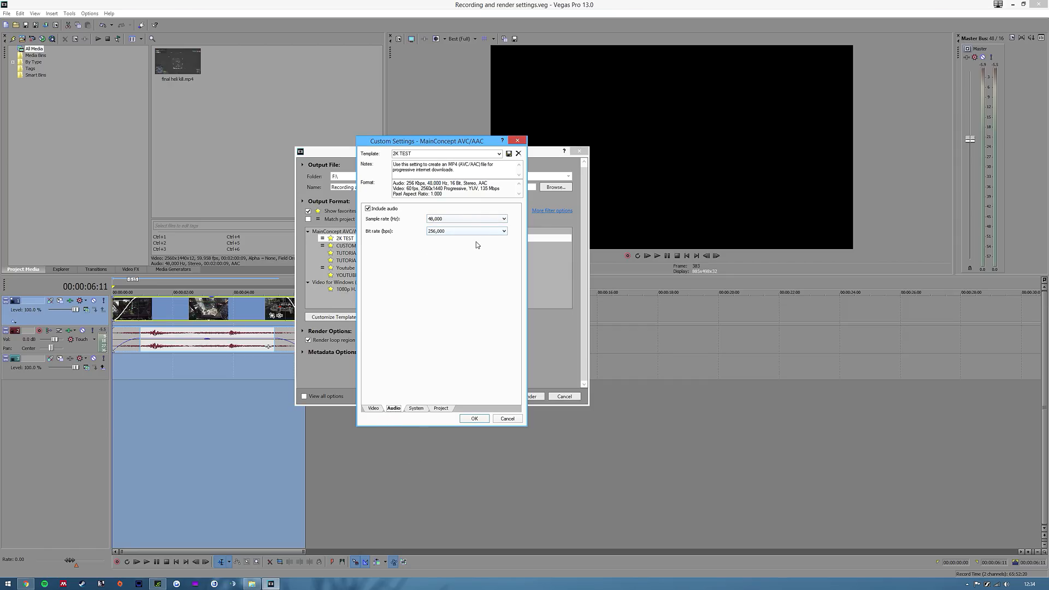
click(441, 408)
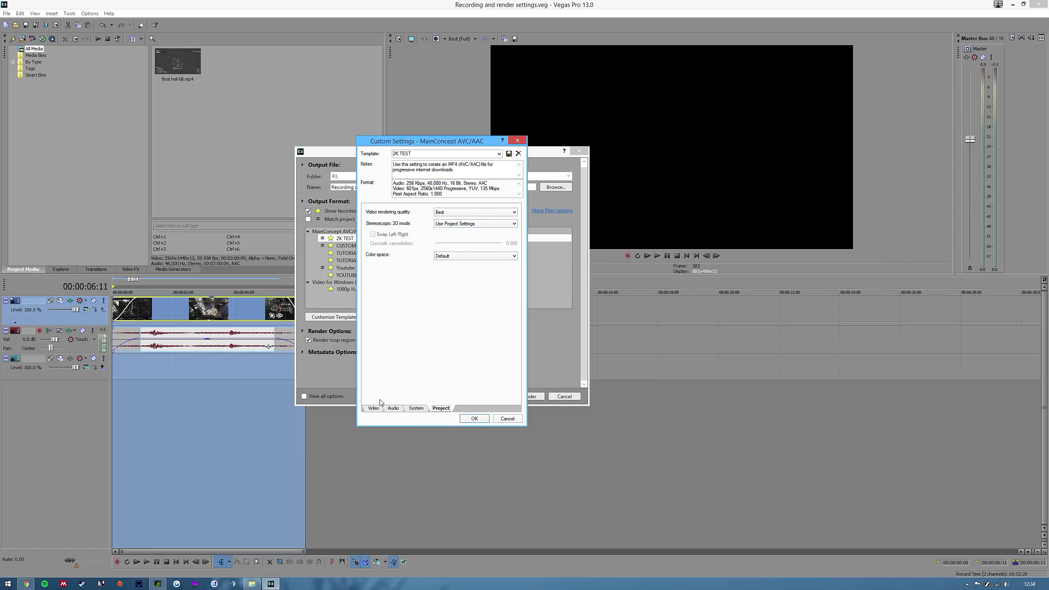
click(373, 408)
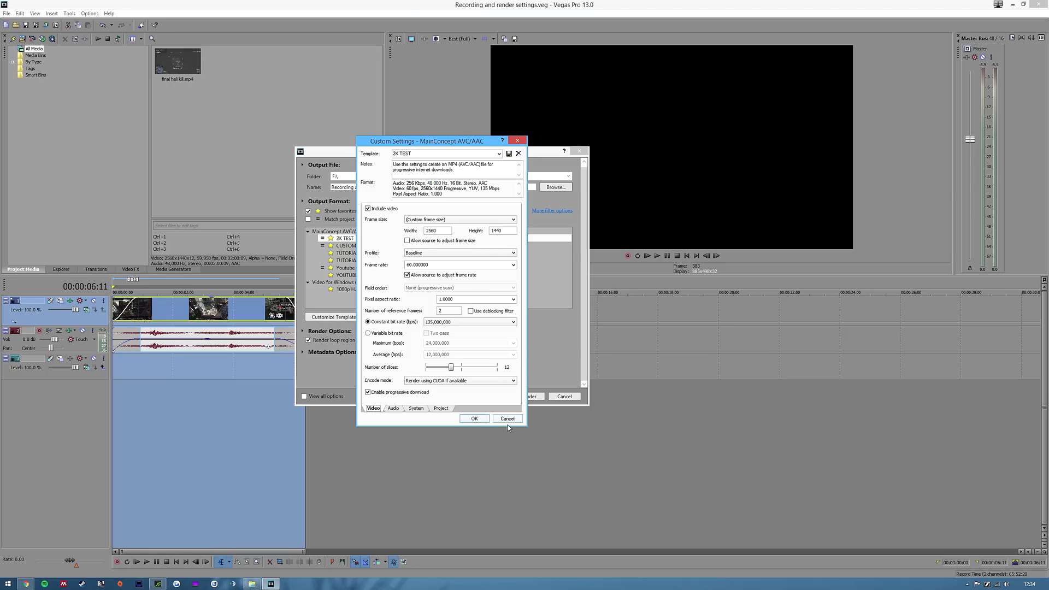
click(507, 419)
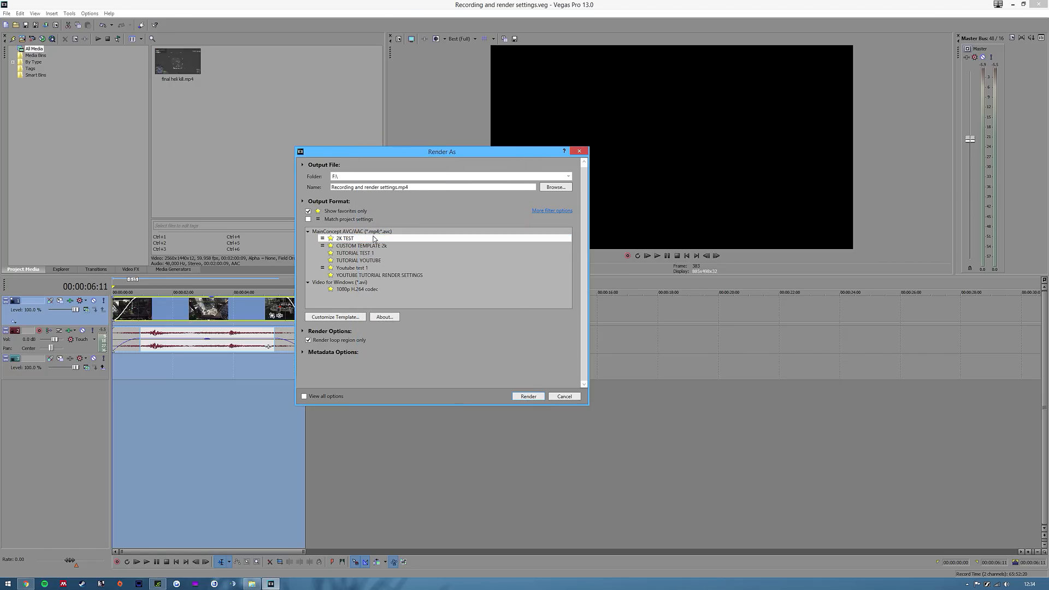
Render the loop region with the 2K TEST template.
click(345, 239)
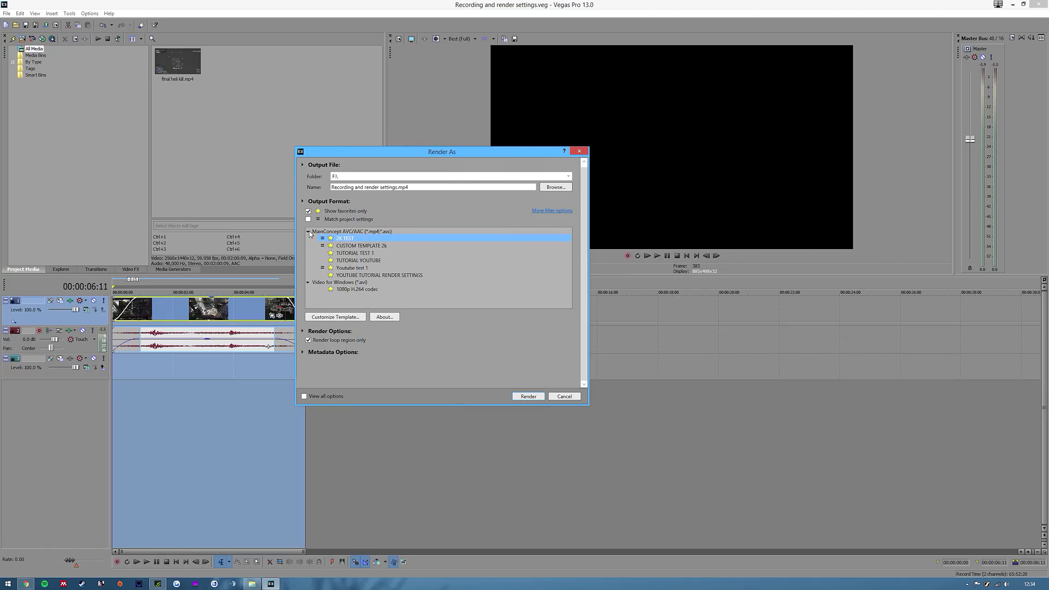
click(527, 395)
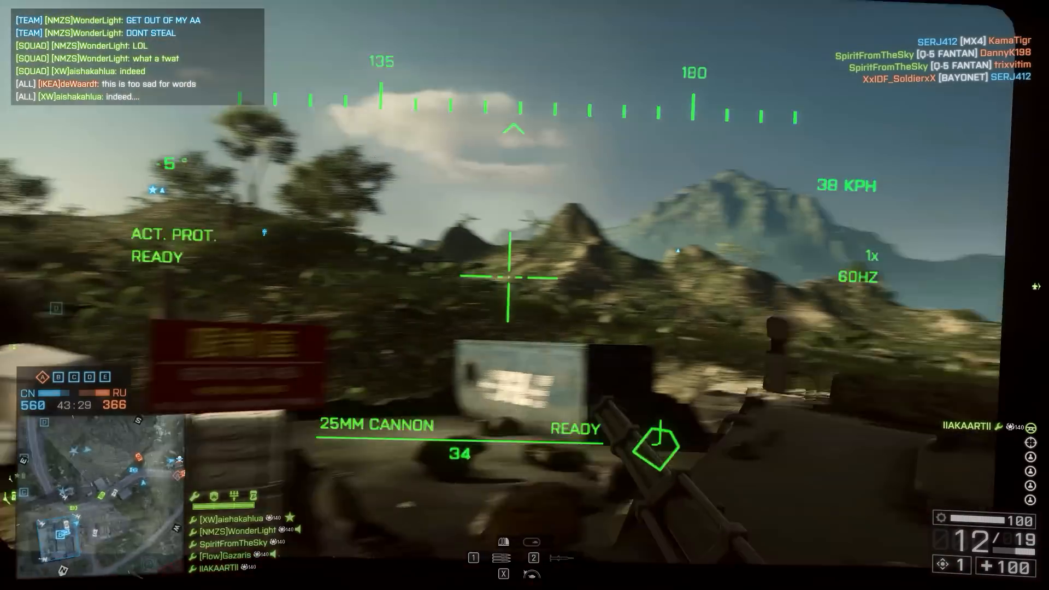
click(508, 281)
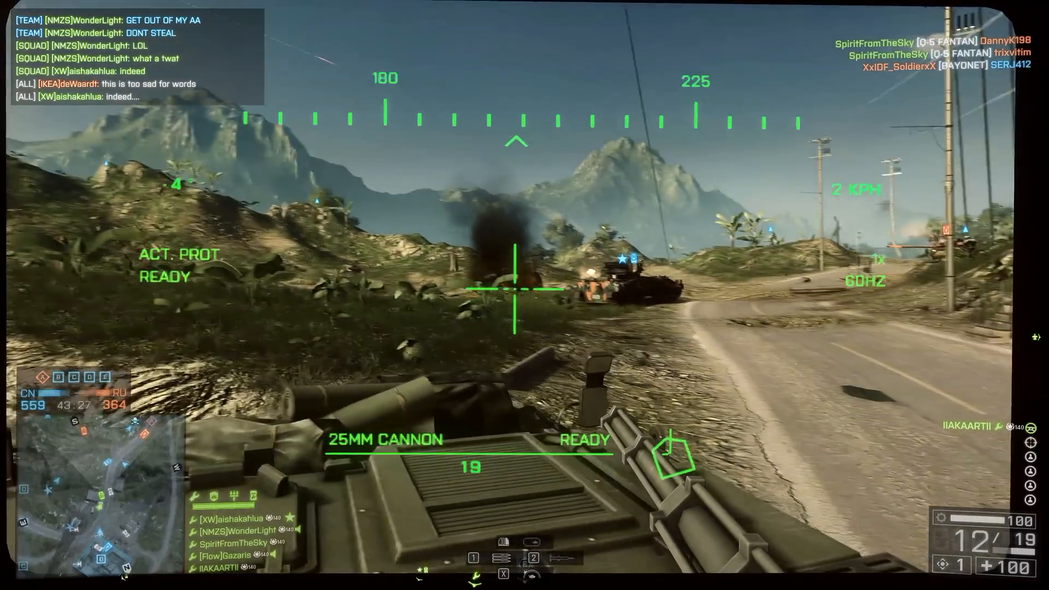